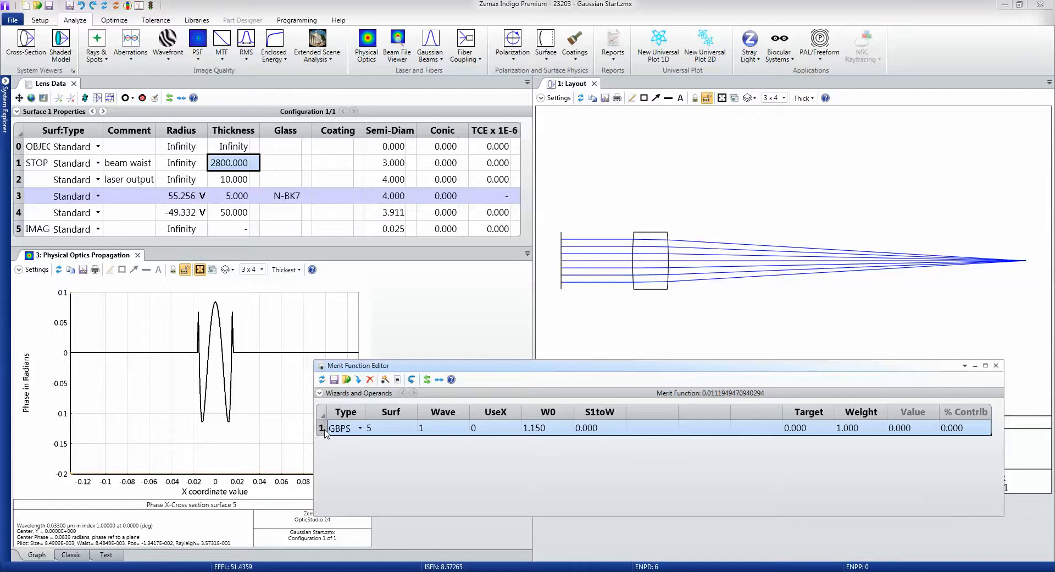
# Step: Insert a new operand above the GBPS beam-size row and make its type POPD
pyautogui.rightClick(343, 427)
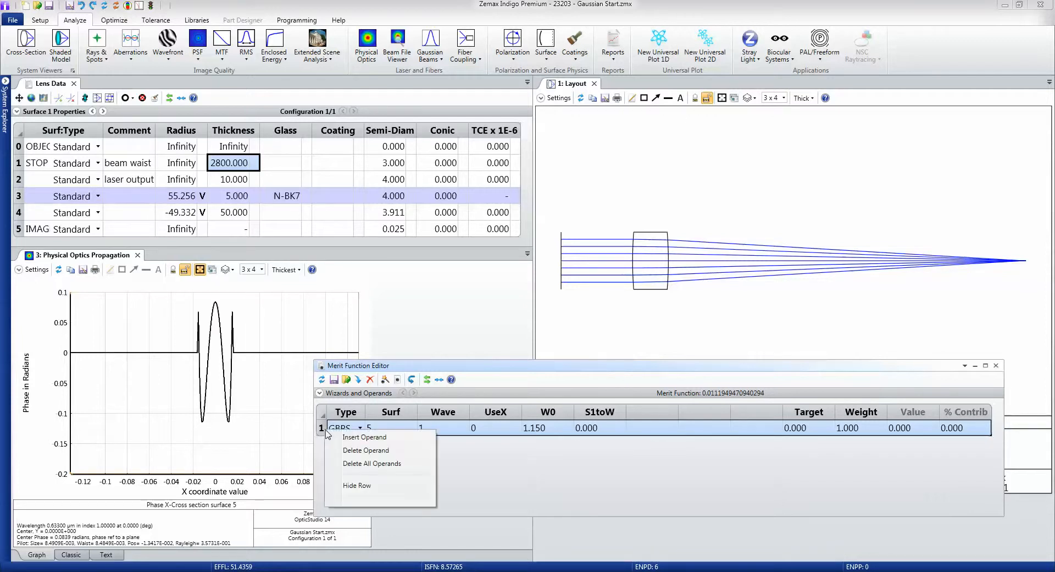
pyautogui.click(363, 437)
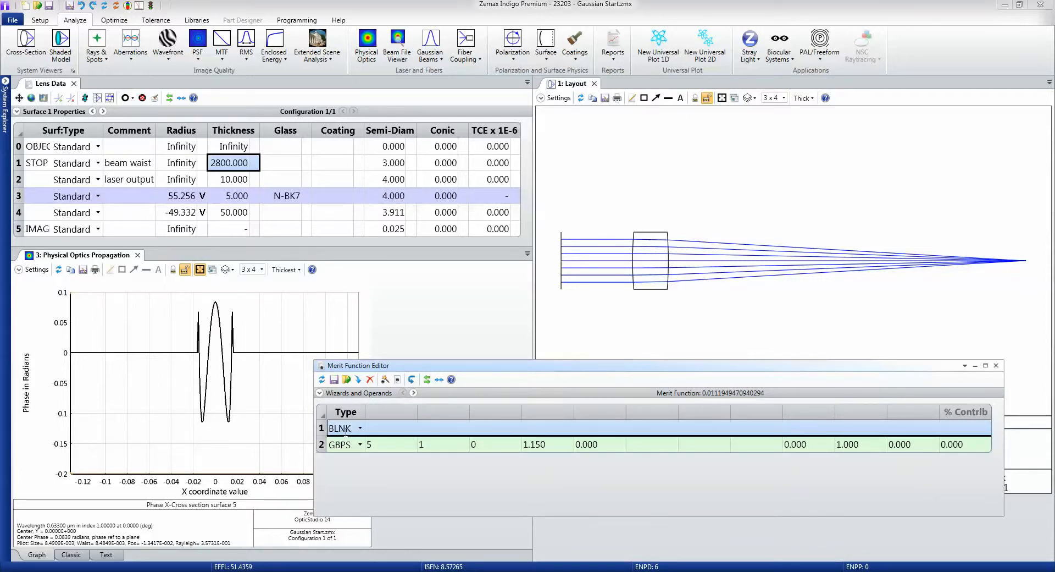
pyautogui.click(339, 428)
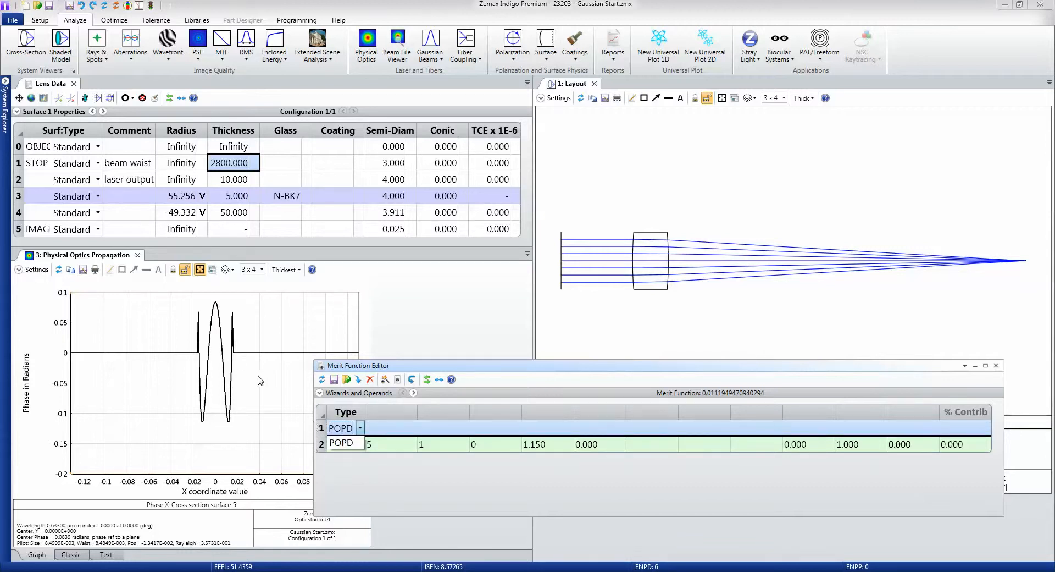
pyautogui.click(341, 444)
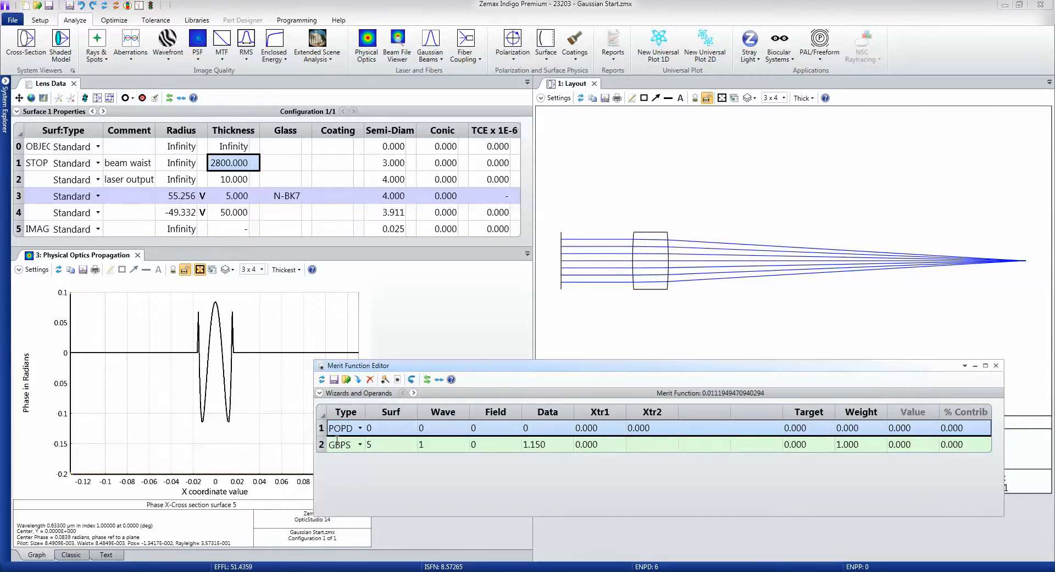
# Step: Set the POPD operand to surface 5 with data value 25
pyautogui.click(370, 427)
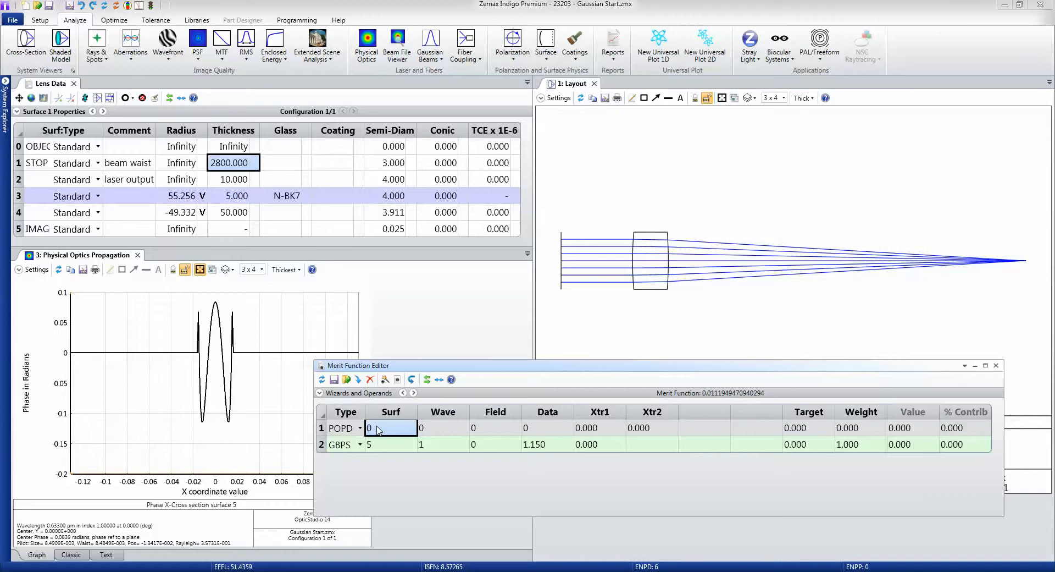
pyautogui.click(391, 428)
pyautogui.write('5')
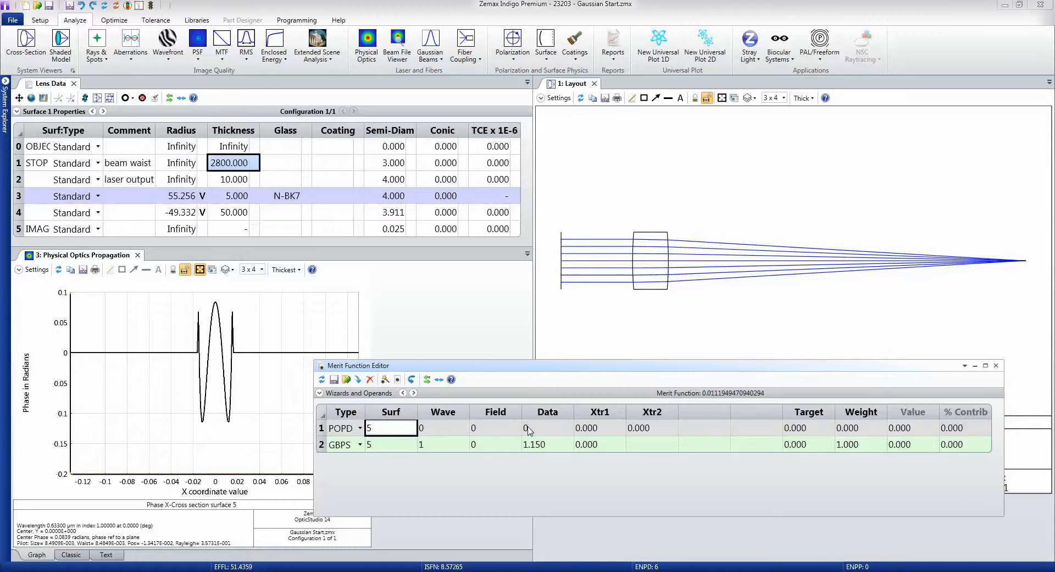
pyautogui.click(548, 428)
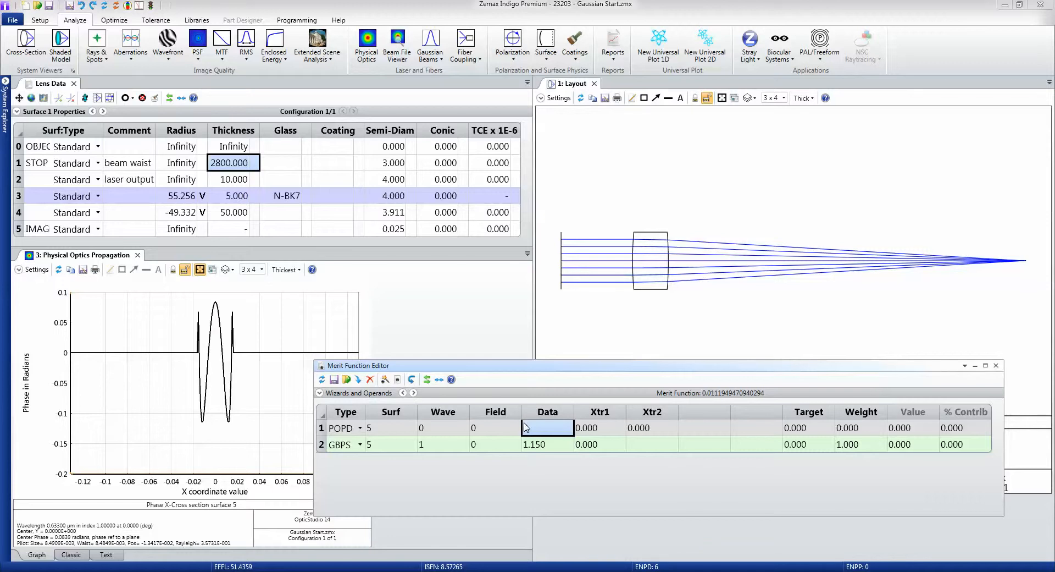
pyautogui.write('25')
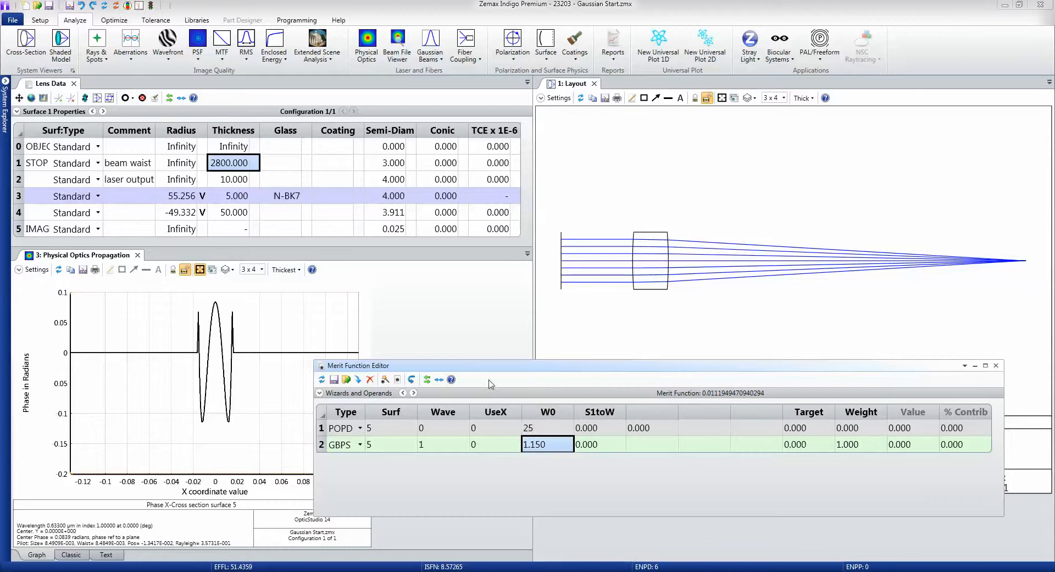
pyautogui.click(548, 428)
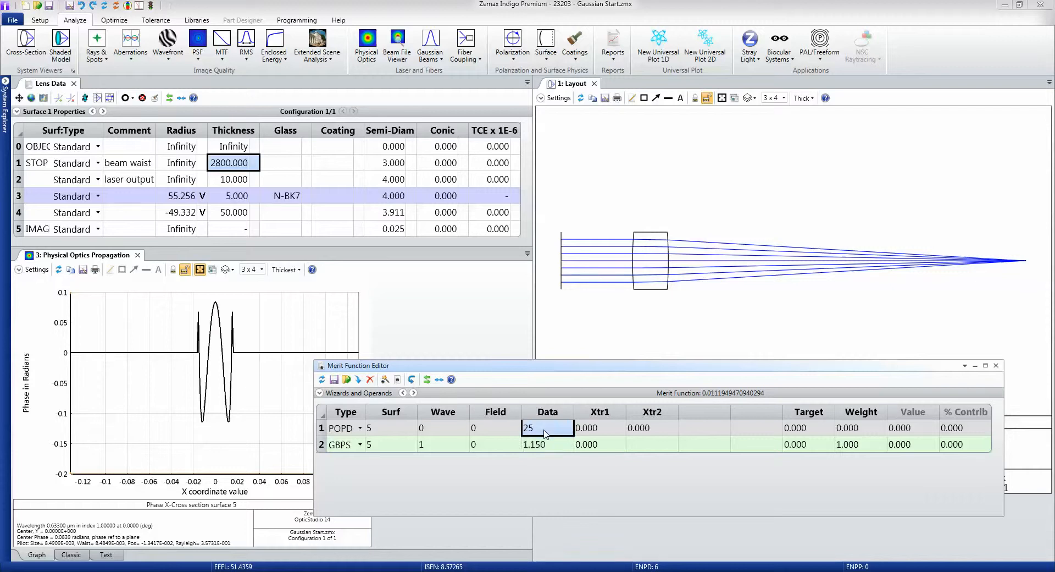
# Step: Update the merit function and give POPD target 1.000 and weight 5, its value reading 1.013
pyautogui.click(322, 379)
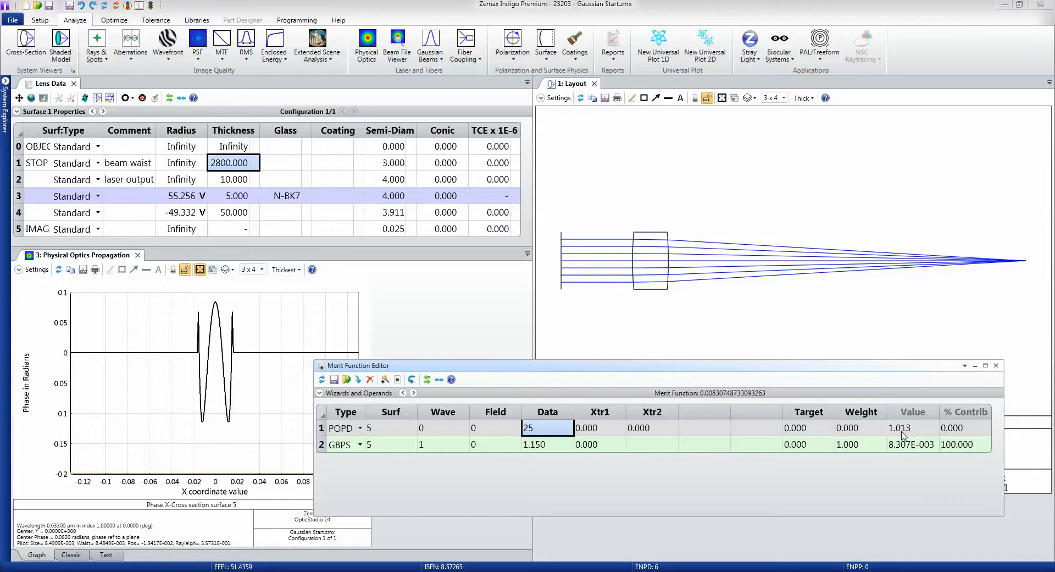
pyautogui.moveTo(815, 427)
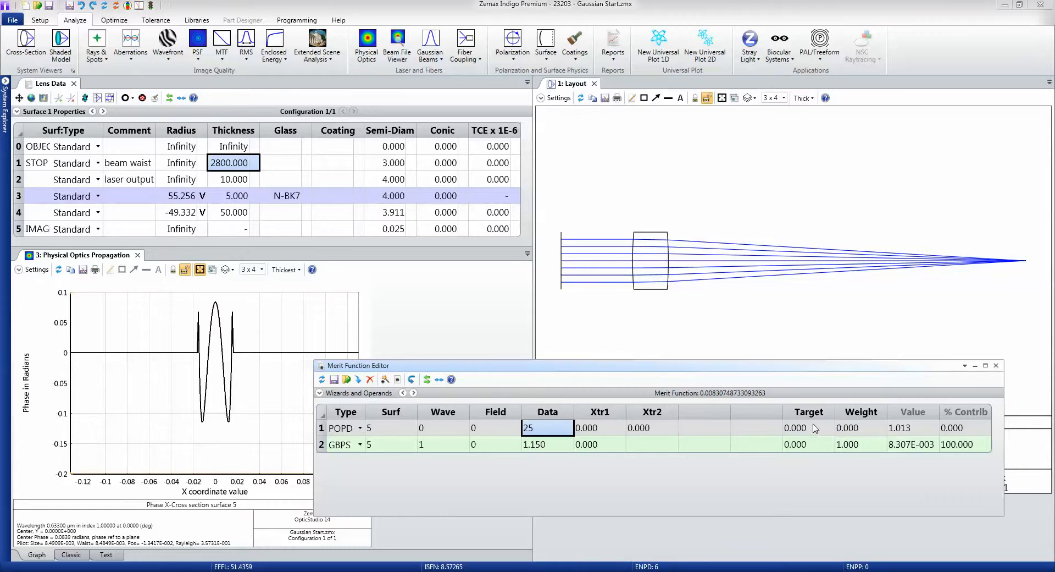
pyautogui.moveTo(810, 433)
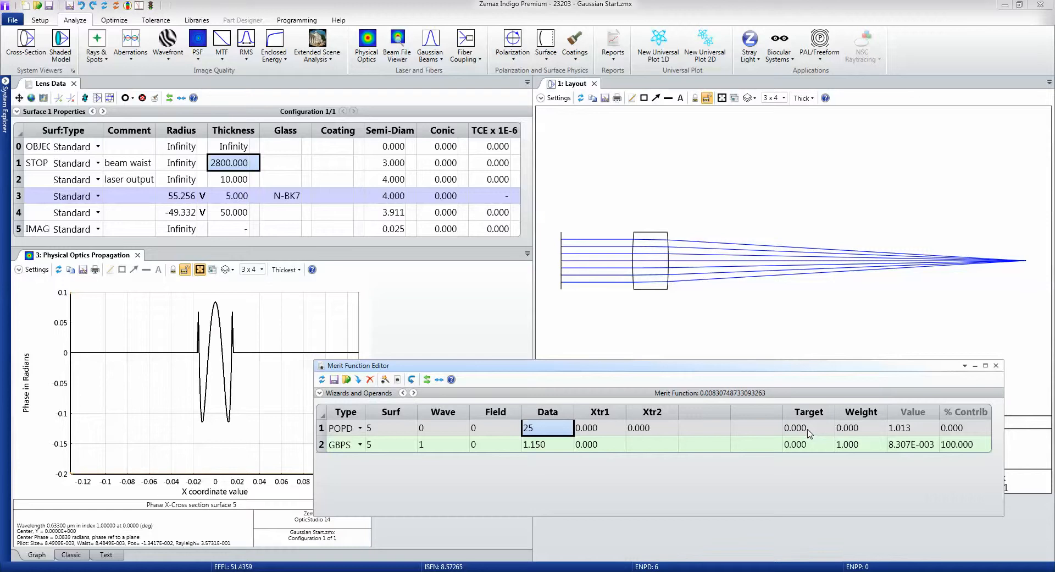
pyautogui.click(808, 427)
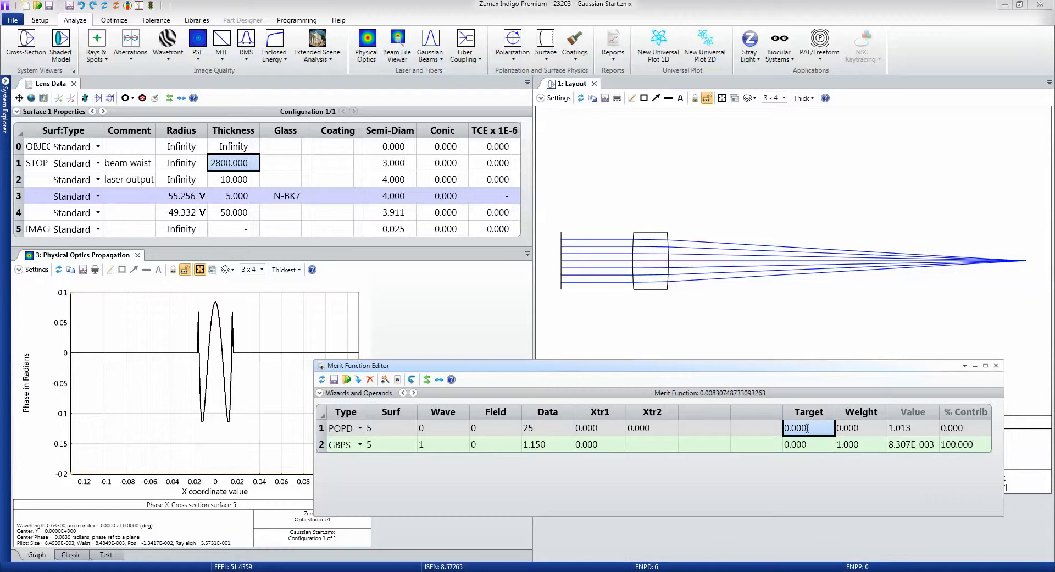
pyautogui.write('1.000')
pyautogui.click(861, 428)
pyautogui.write('5.000')
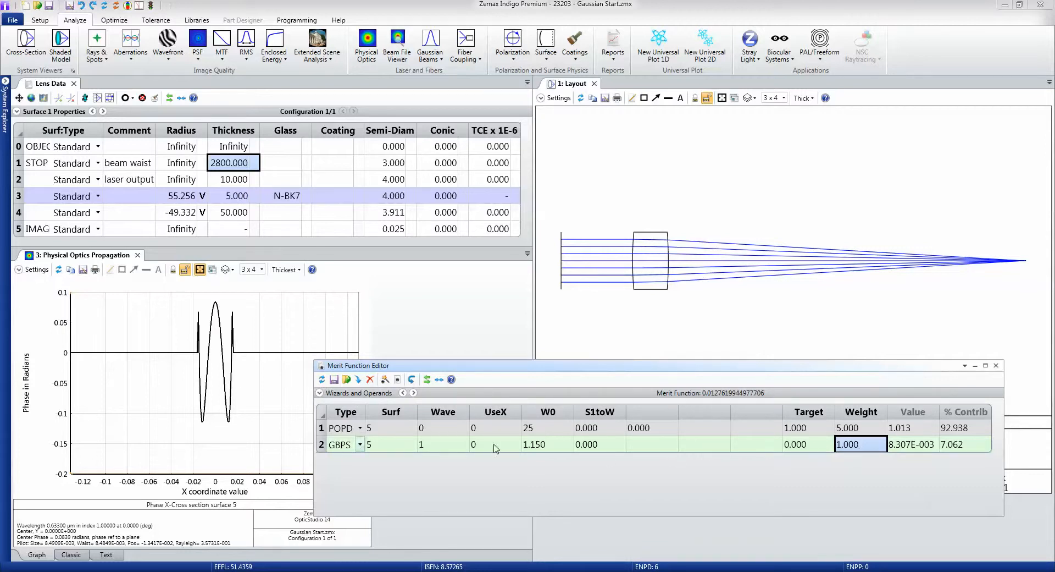
pyautogui.moveTo(740, 444)
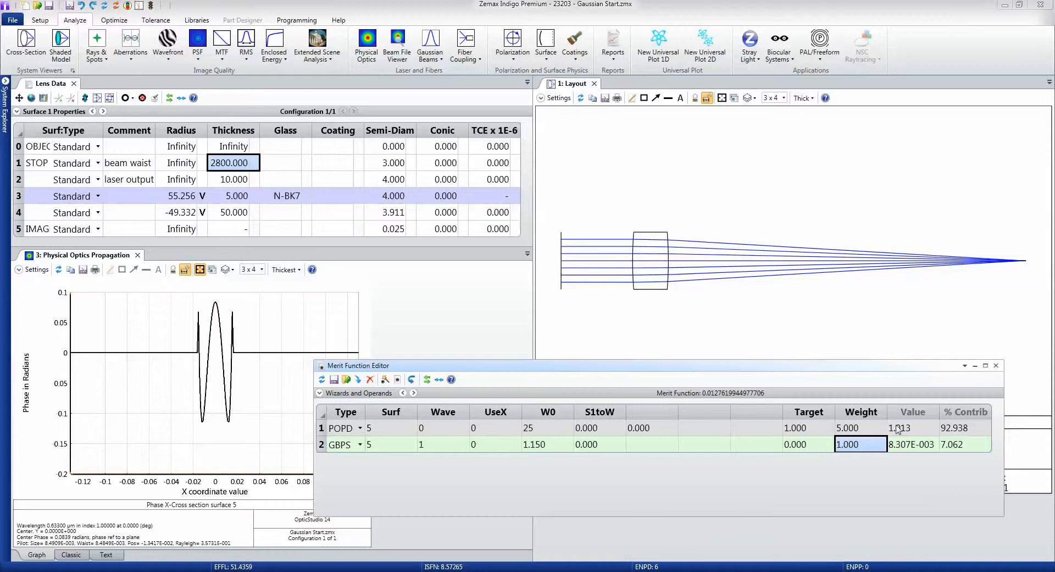
pyautogui.click(912, 428)
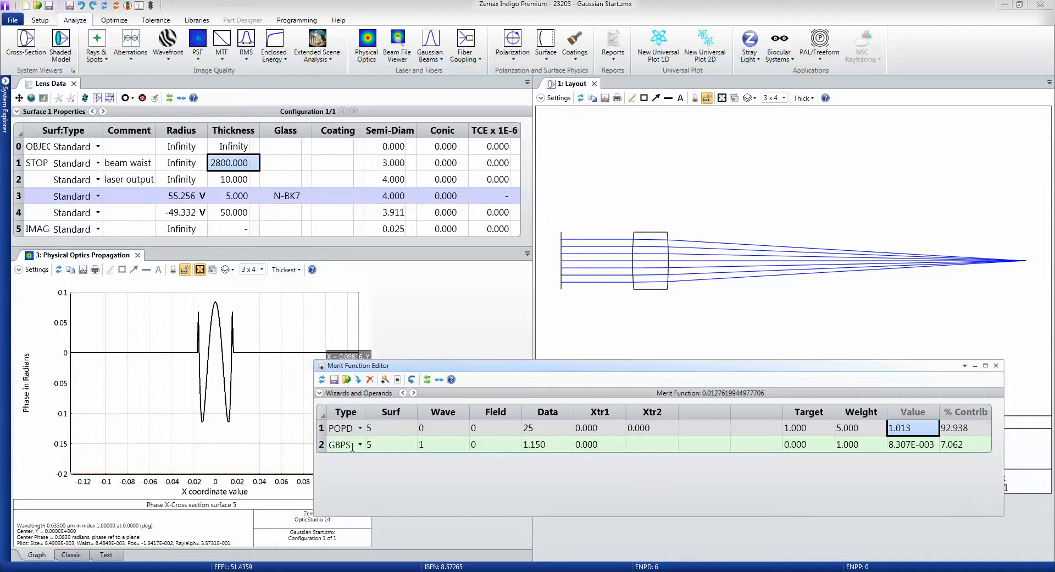
# Step: Run a local optimization with Auto Update until the merit function settles near 0.0053 and POPD reads 1.004
pyautogui.click(113, 19)
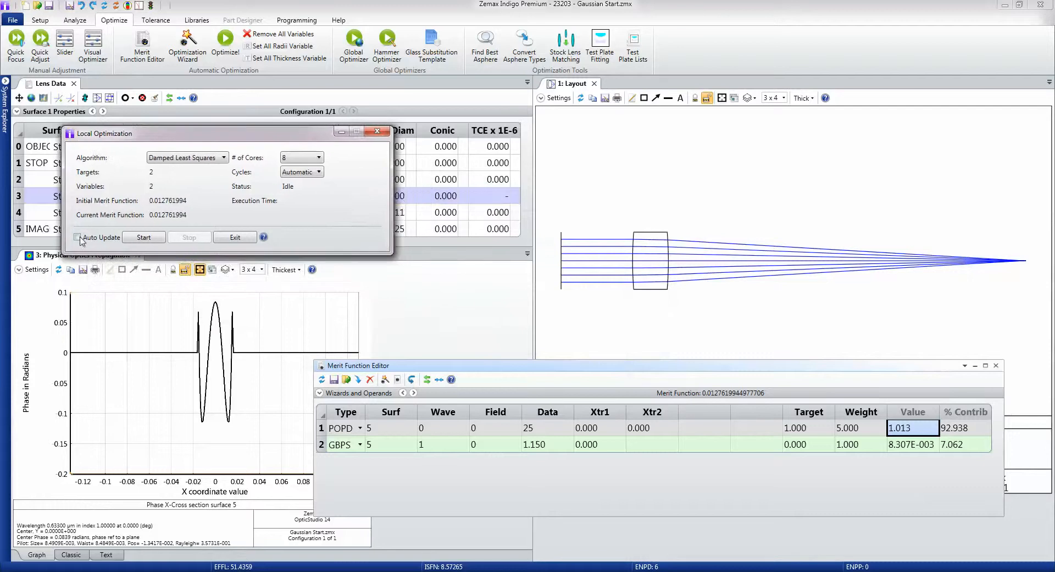
pyautogui.click(77, 238)
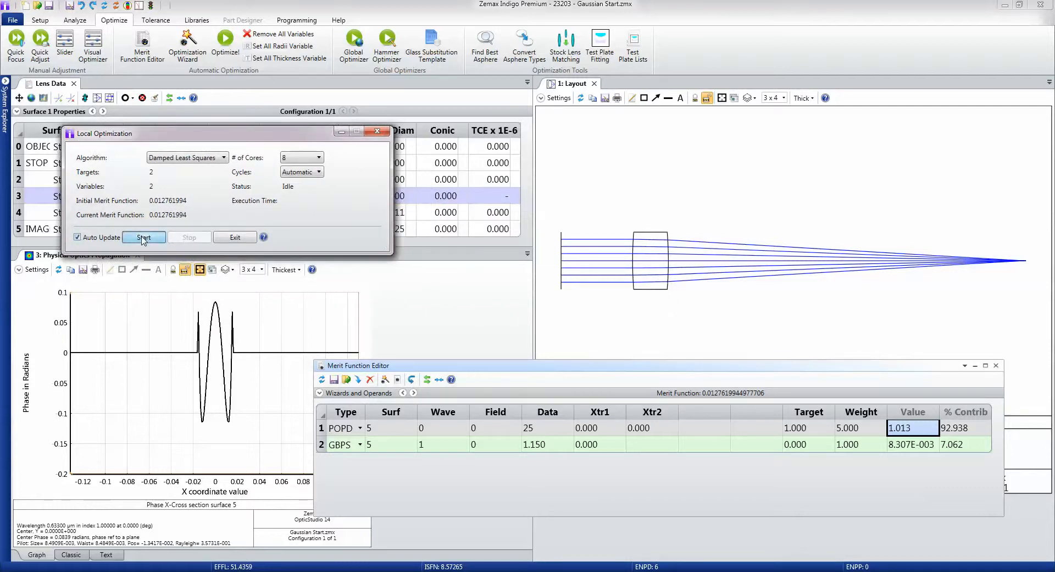
pyautogui.click(143, 237)
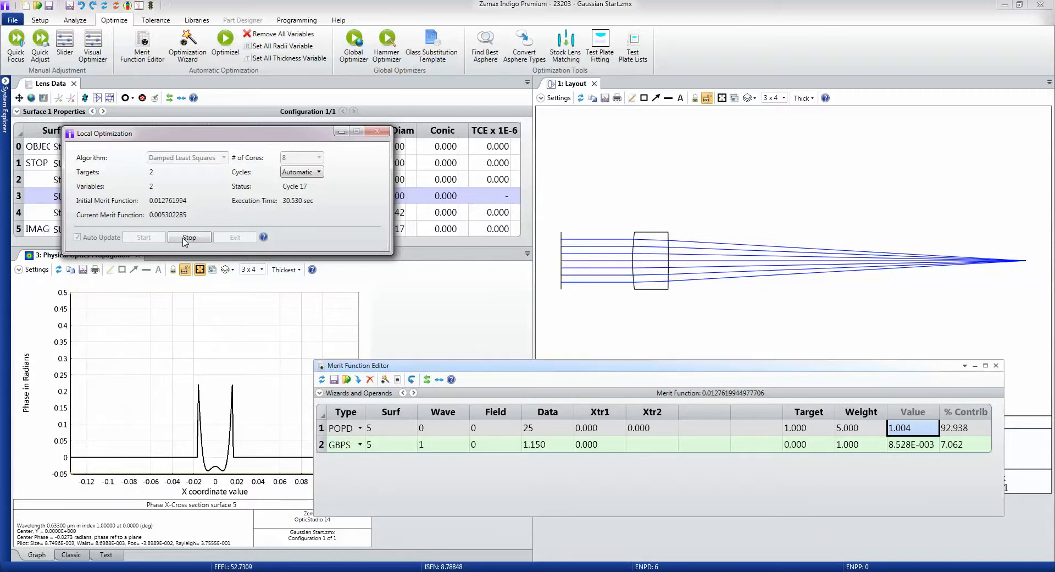
pyautogui.click(189, 238)
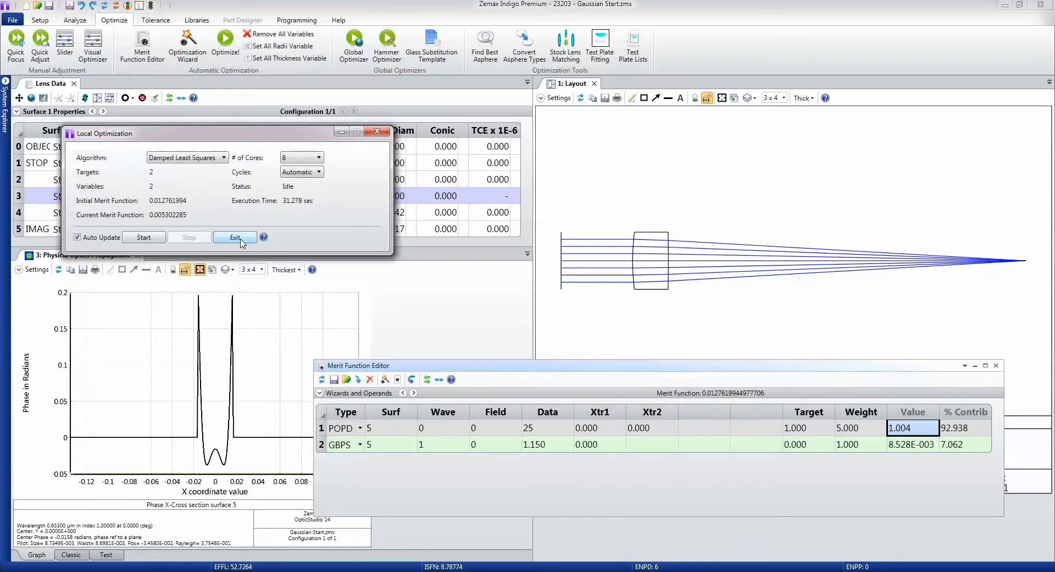
pyautogui.click(235, 237)
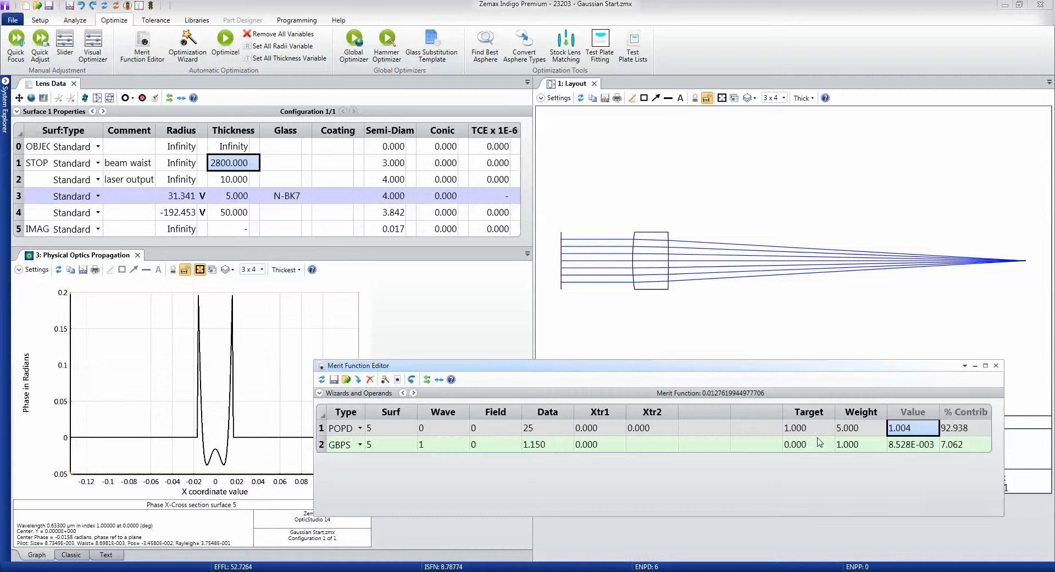